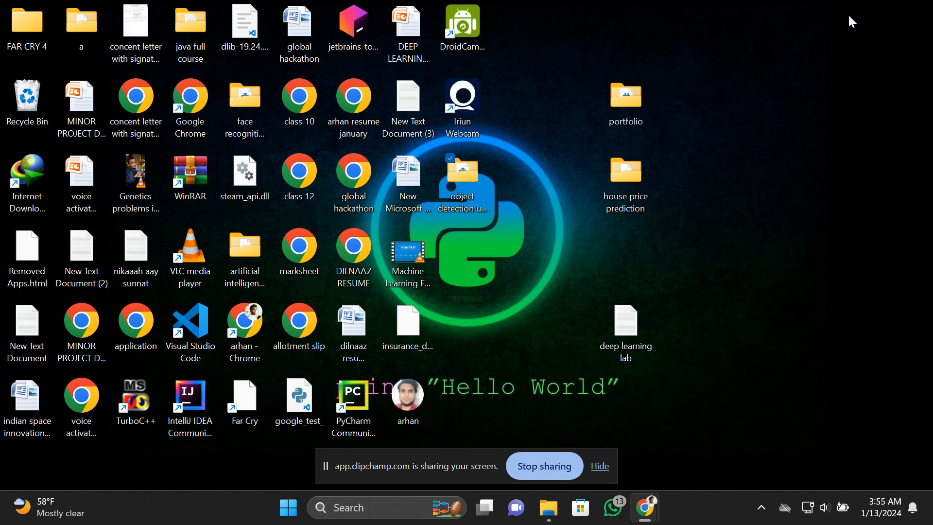
pyautogui.moveTo(652, 185)
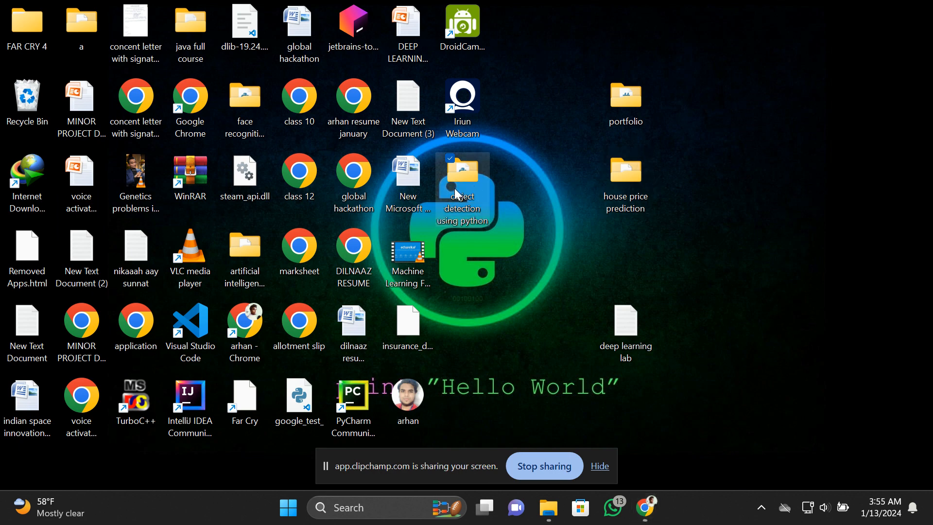
# Open the context menu of the 'object detection using python' desktop folder.
pyautogui.rightClick(462, 191)
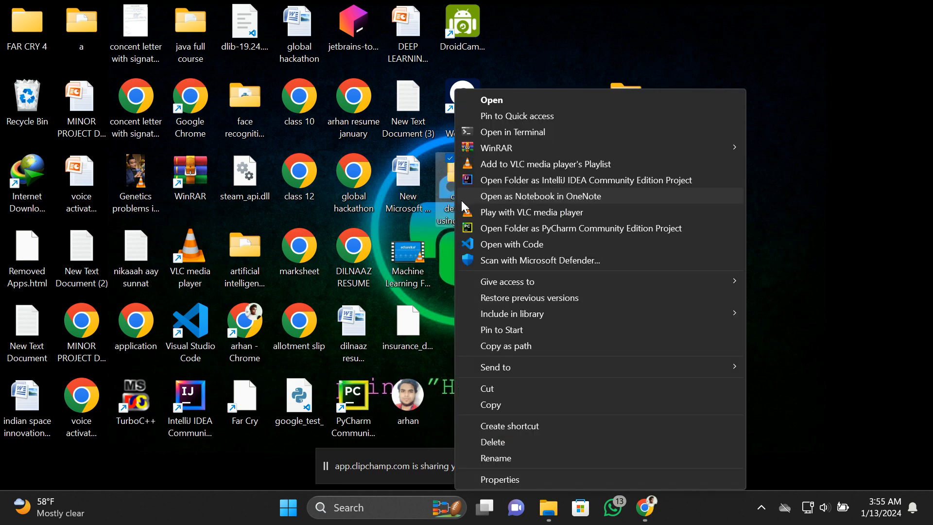
# Open the project folder with VS Code and bring main.py into focus.
pyautogui.click(511, 244)
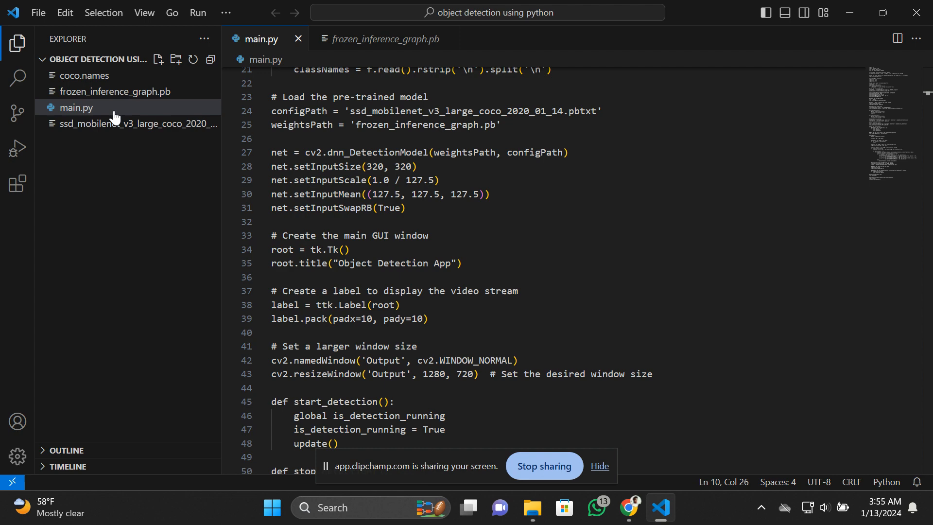
pyautogui.click(400, 305)
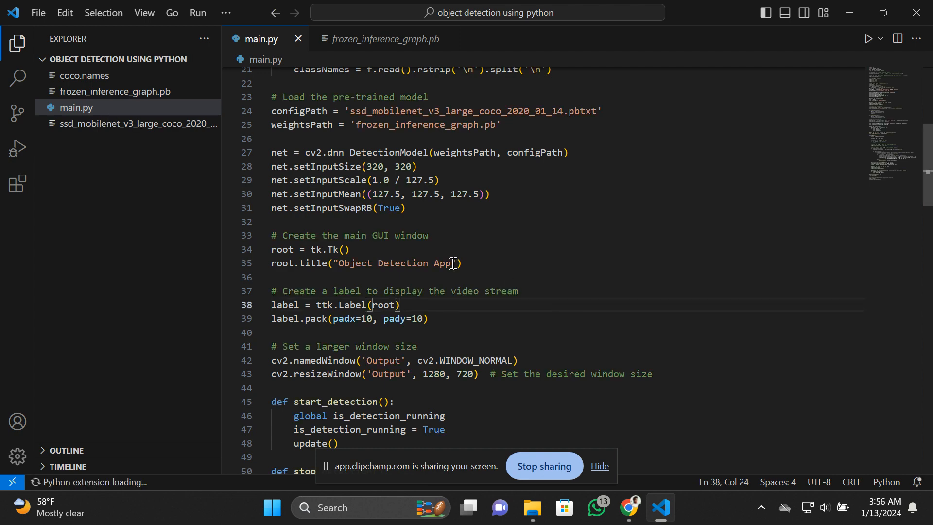
pyautogui.scroll(3)
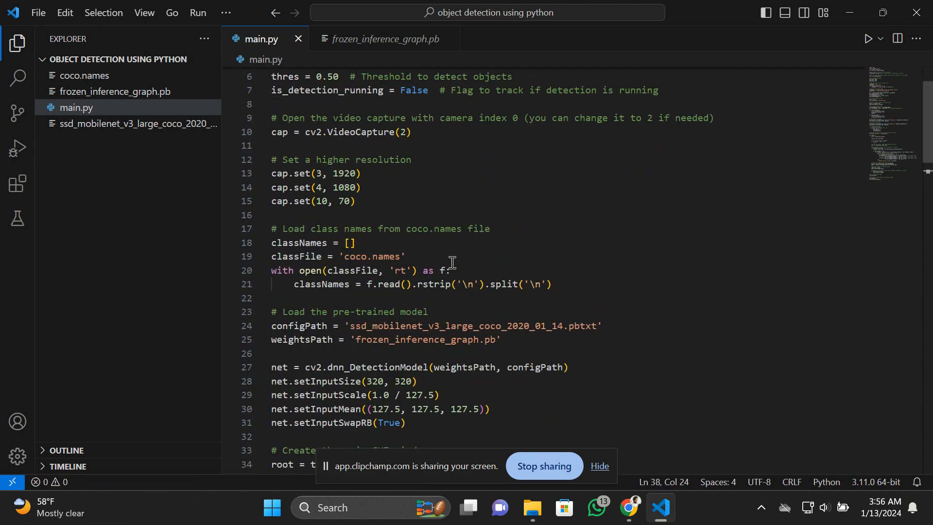
# Scroll up and down through main.py to review the detection code.
pyautogui.scroll(-3)
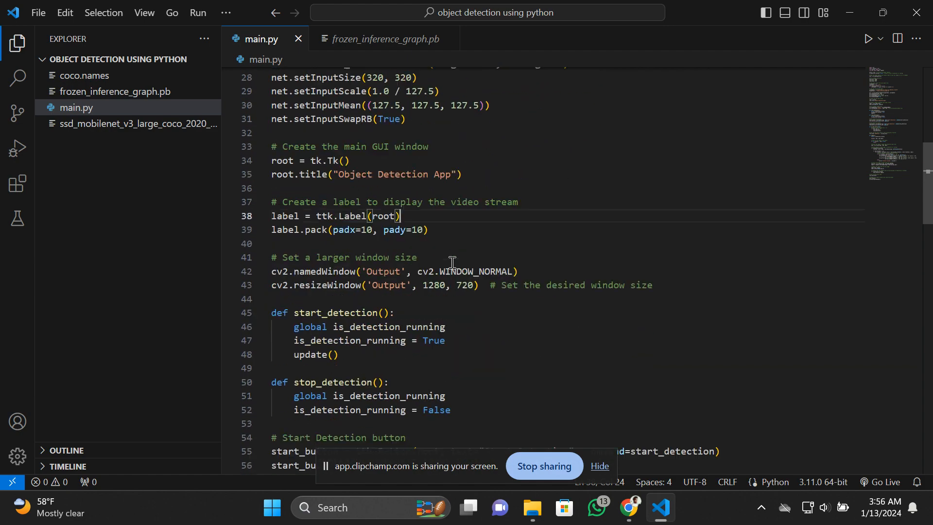
pyautogui.scroll(-3)
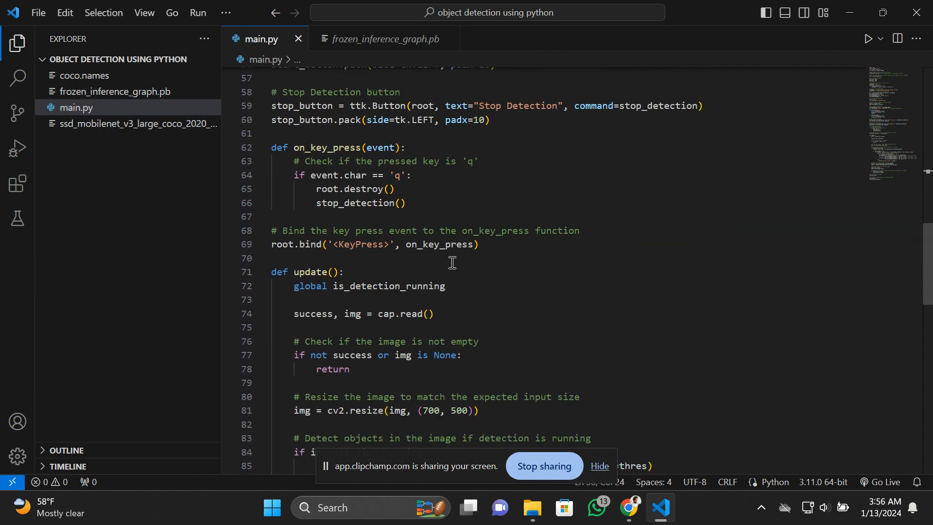
pyautogui.scroll(-3)
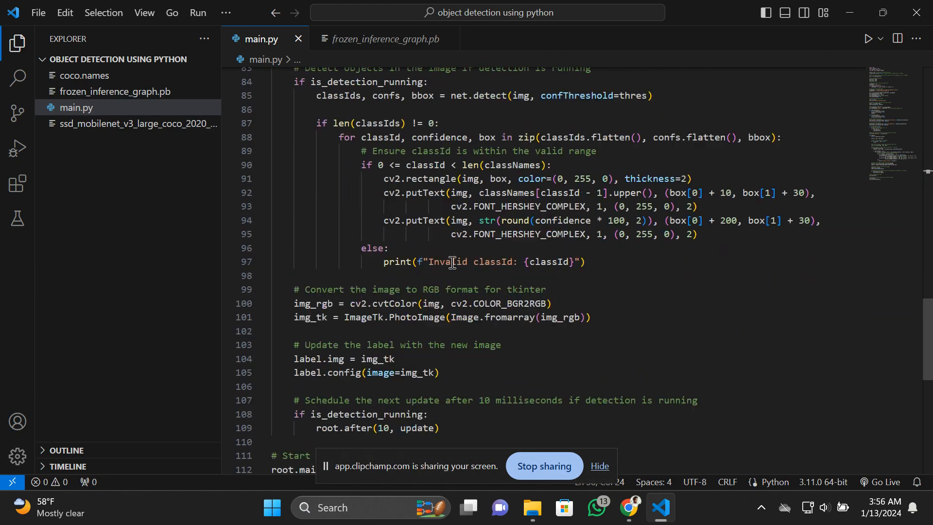
pyautogui.scroll(3)
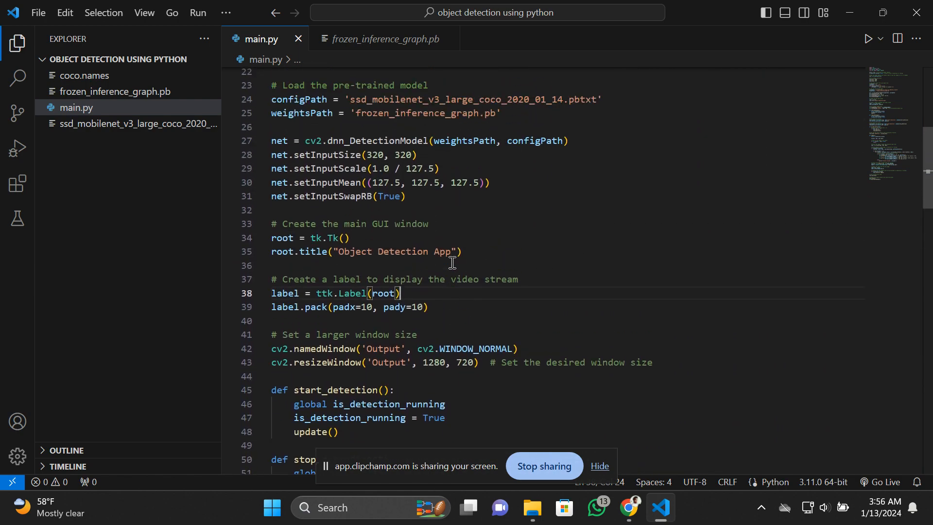
pyautogui.scroll(3)
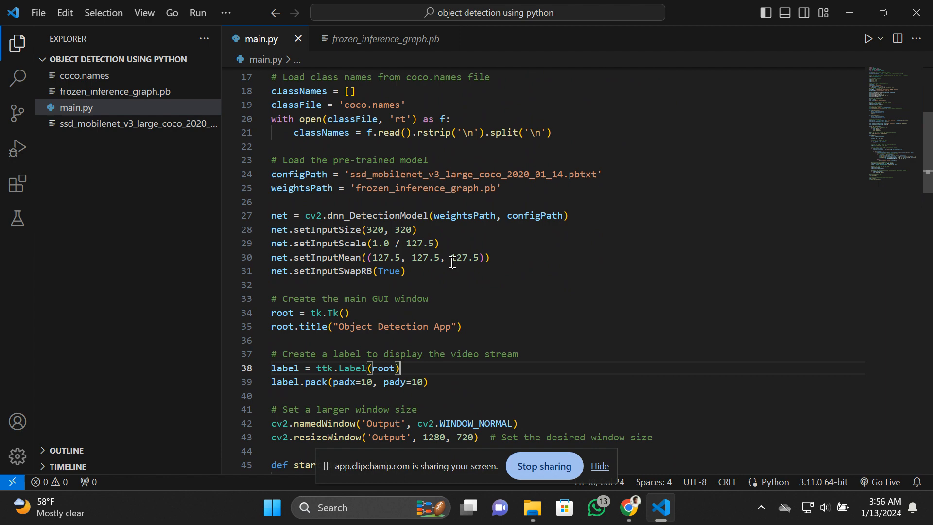
pyautogui.scroll(-3)
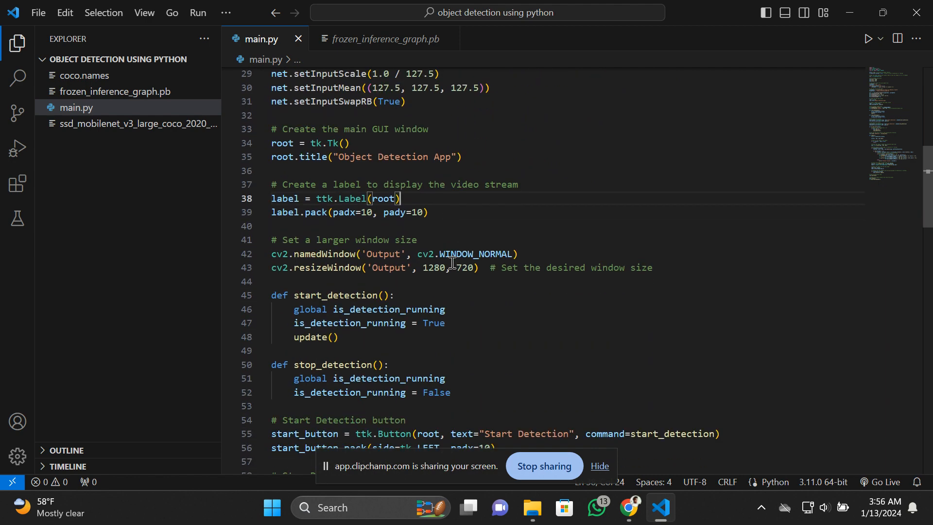
pyautogui.scroll(-3)
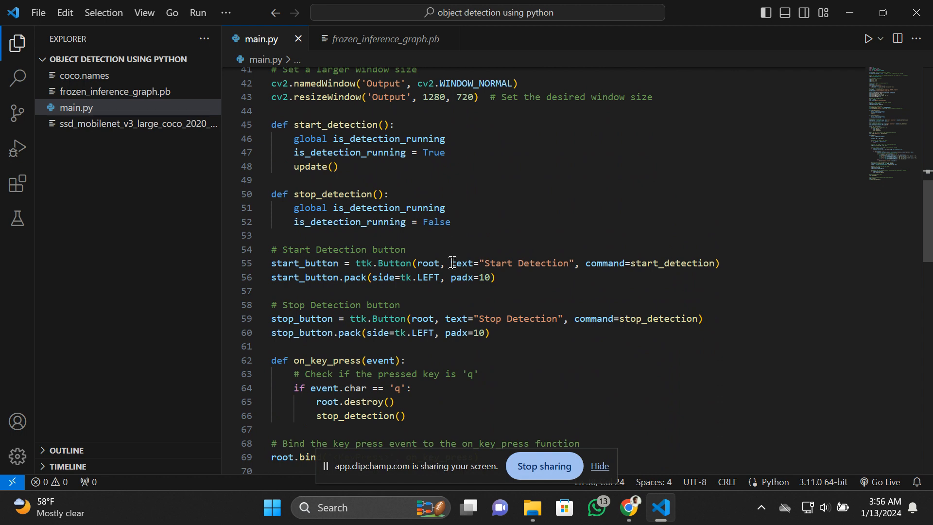
pyautogui.moveTo(589, 245)
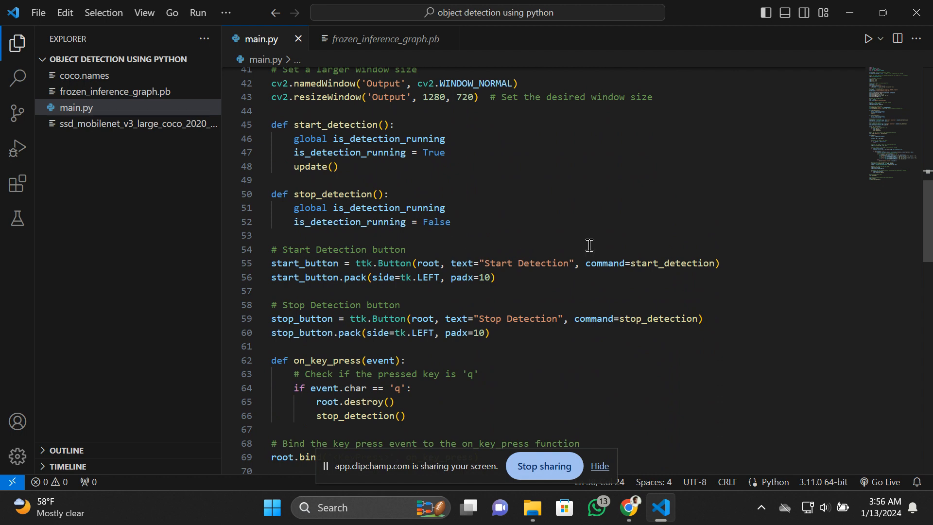
pyautogui.moveTo(547, 231)
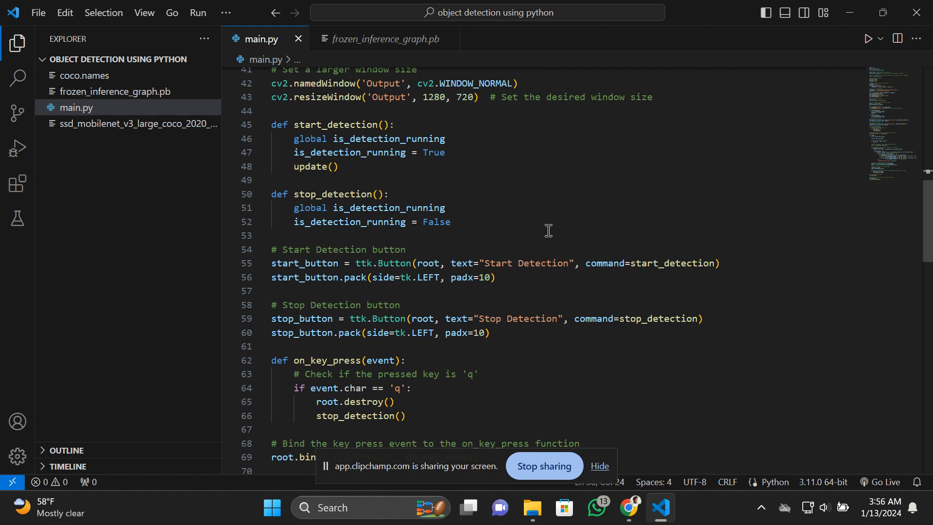
pyautogui.scroll(3)
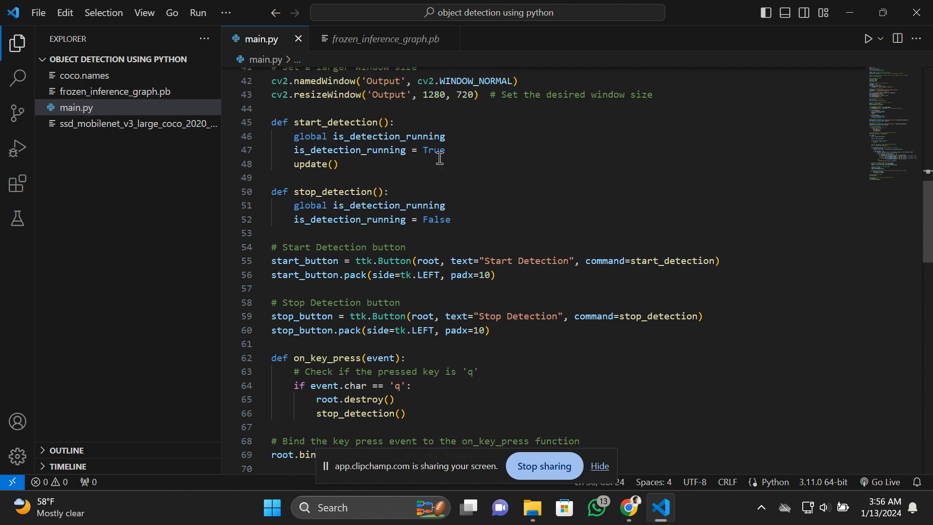
pyautogui.scroll(3)
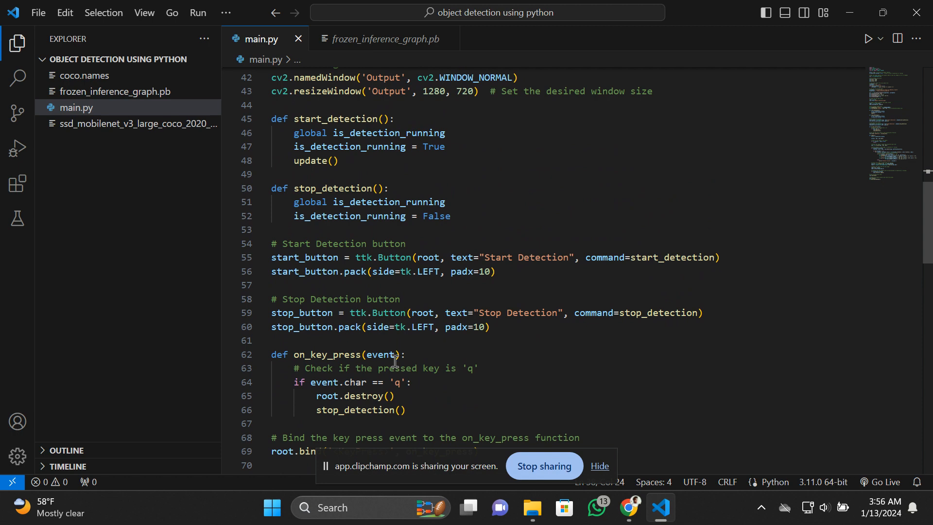
pyautogui.scroll(-3)
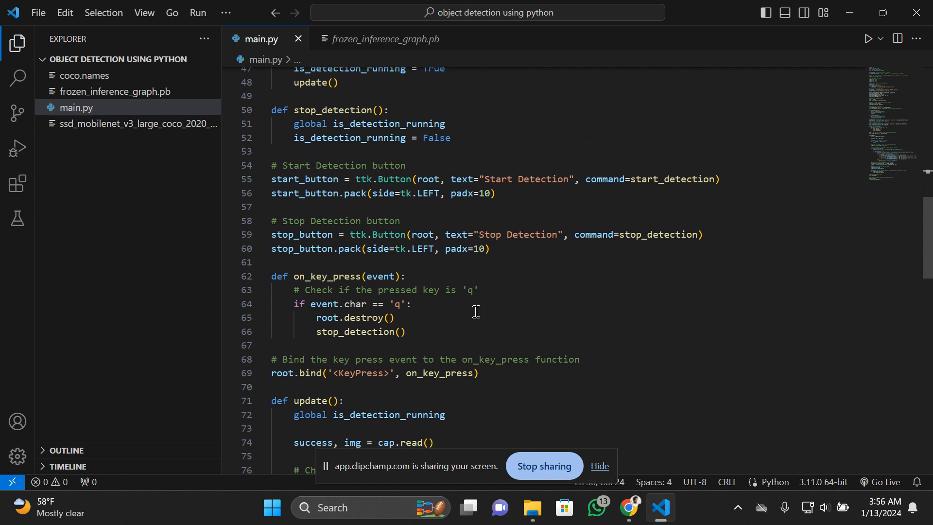
pyautogui.scroll(3)
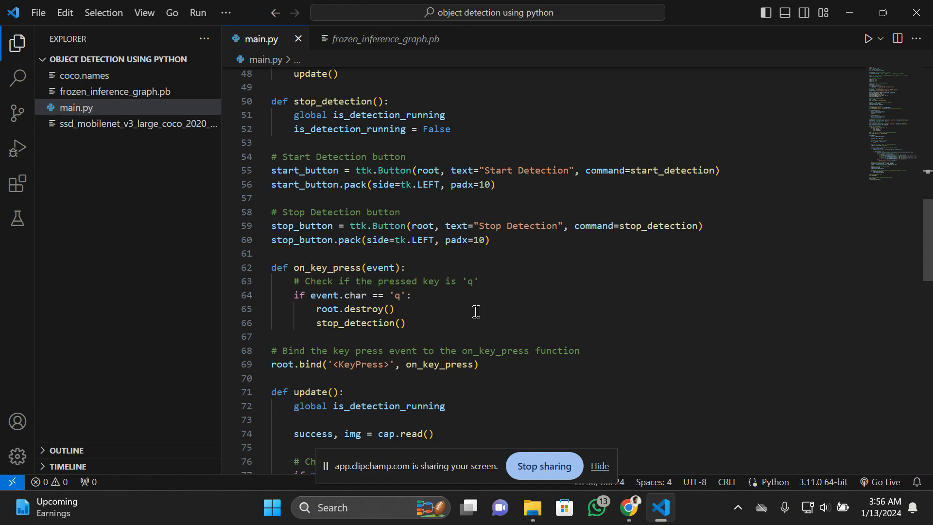
pyautogui.scroll(-3)
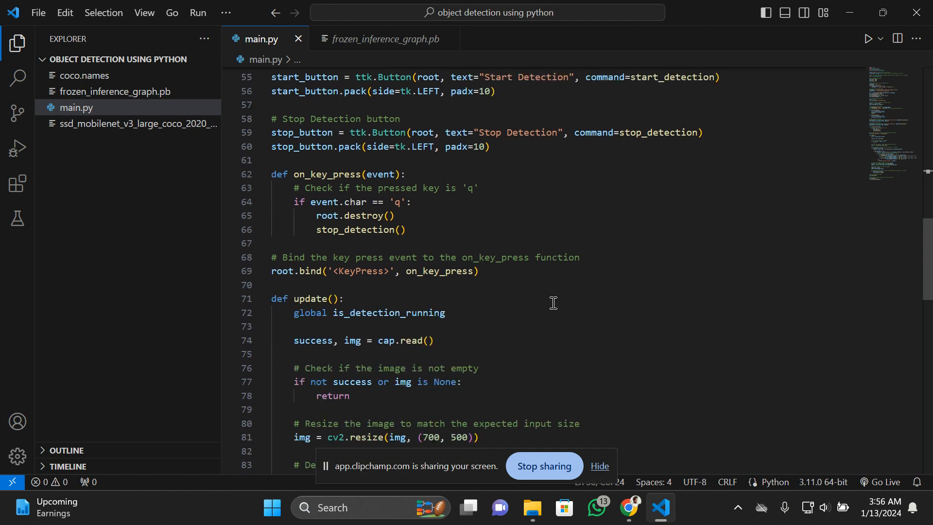
pyautogui.scroll(-3)
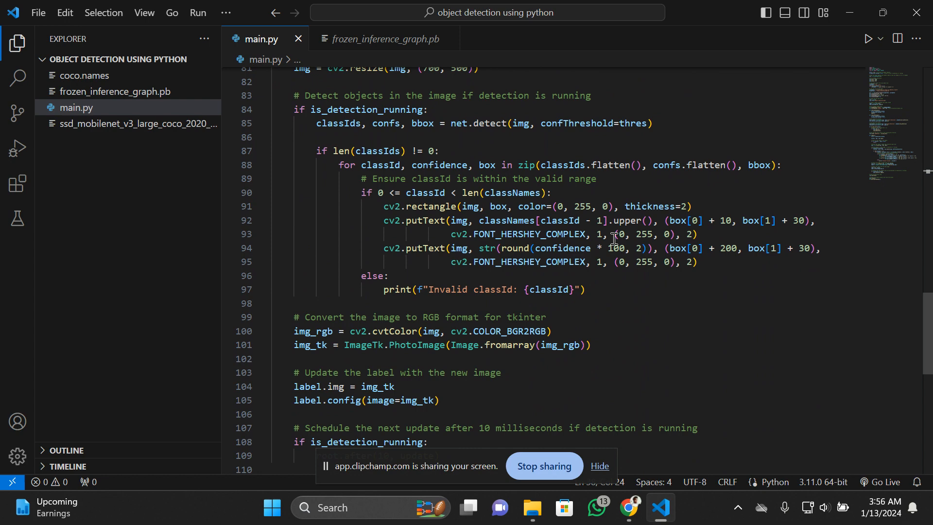
pyautogui.scroll(3)
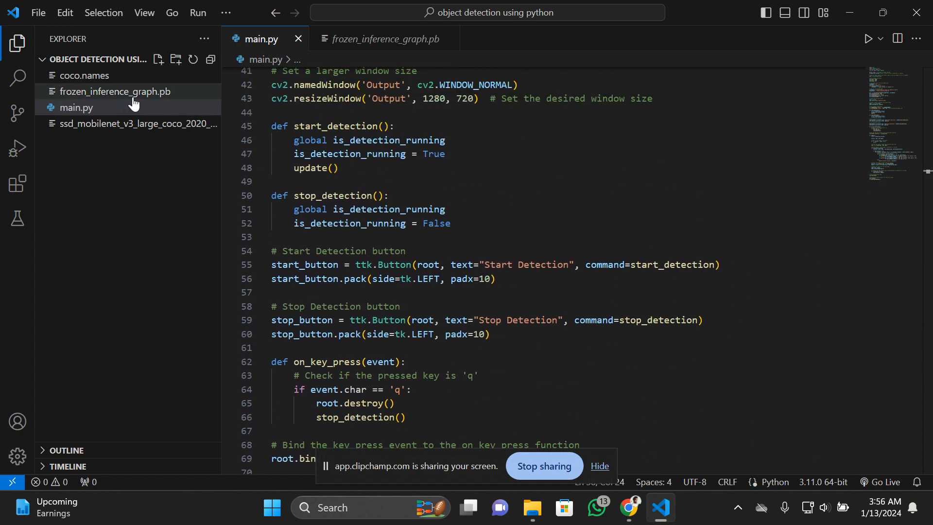
pyautogui.moveTo(122, 183)
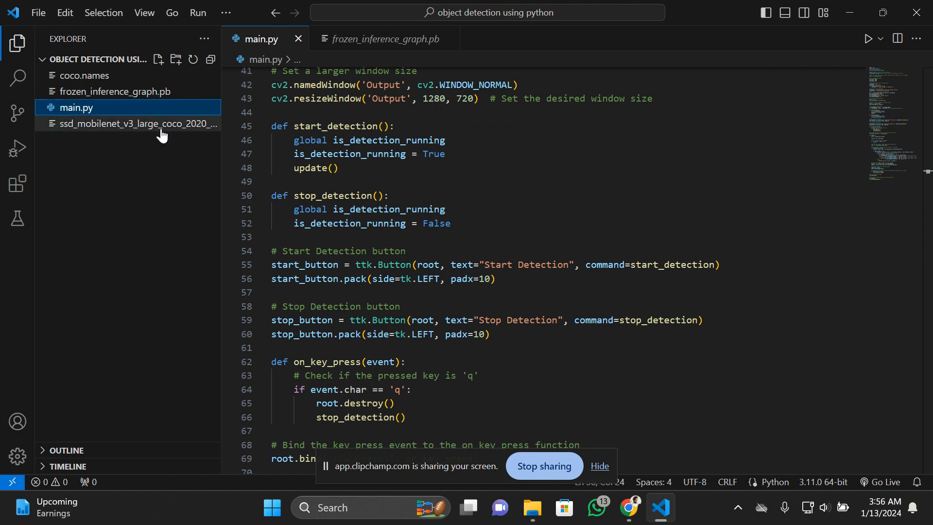
# View frozen_inference_graph.pb, ignore the line-terminator warning, then open the ssd_mobilenet_v3 .pbtxt config.
pyautogui.click(114, 91)
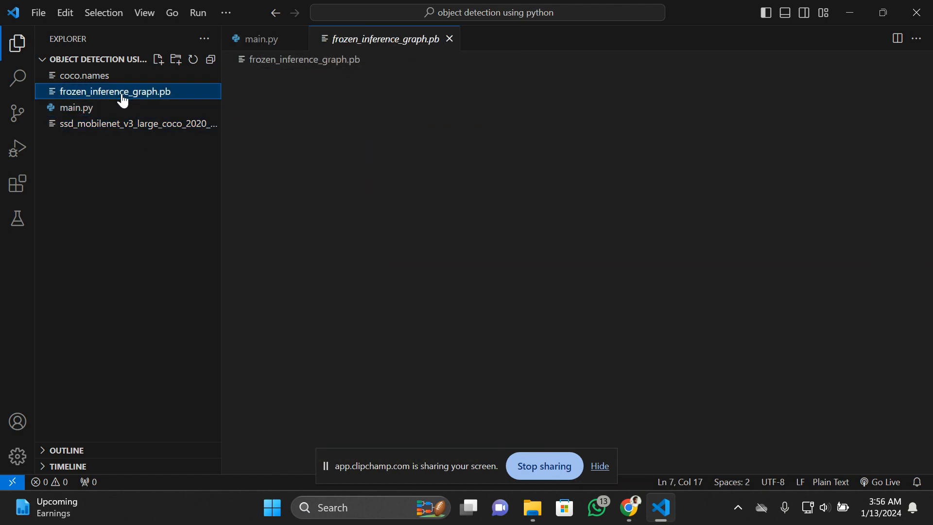
pyautogui.click(115, 91)
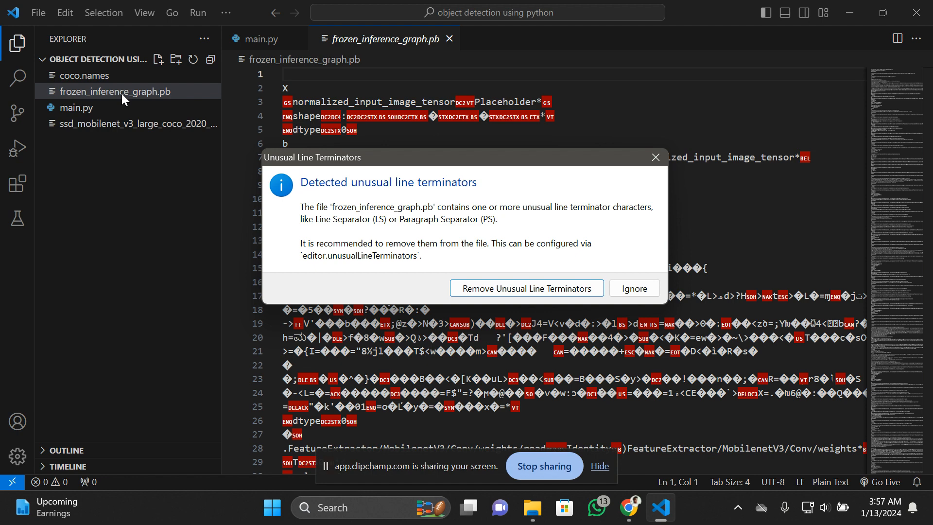
pyautogui.moveTo(634, 288)
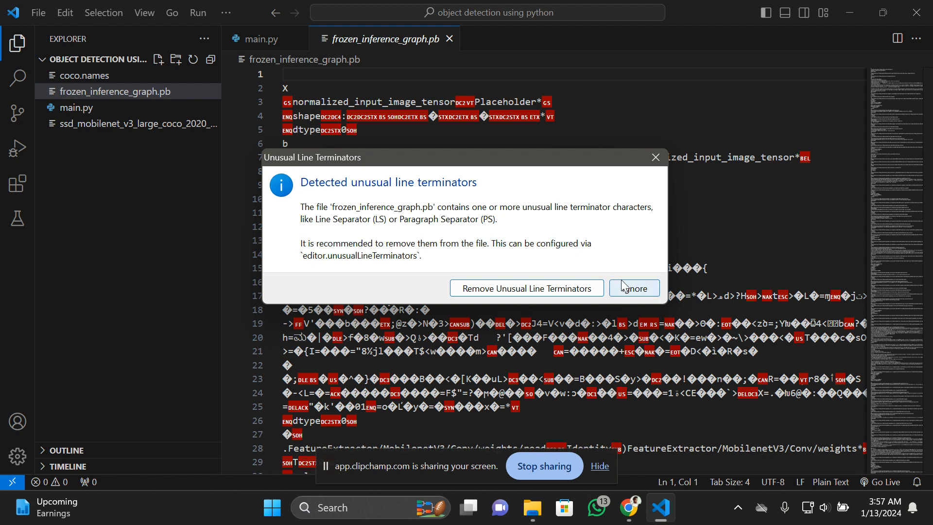
pyautogui.click(633, 288)
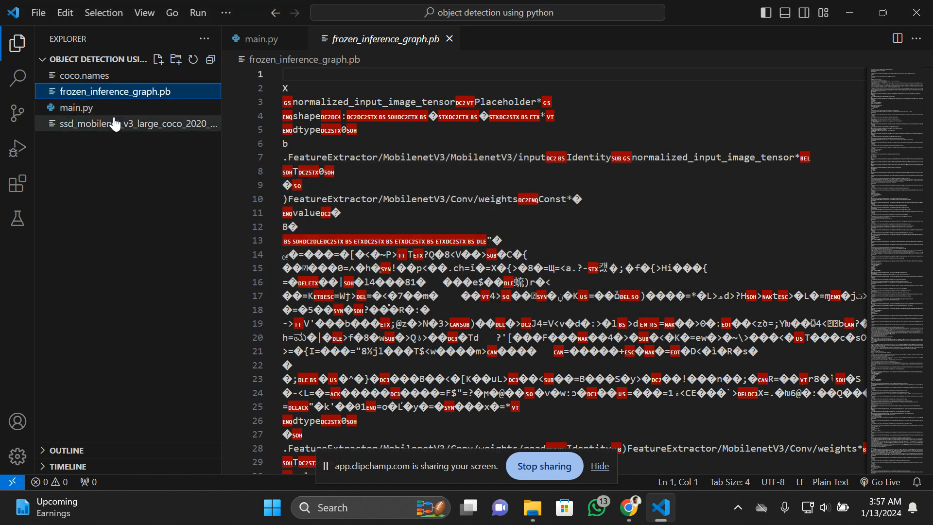
pyautogui.click(138, 123)
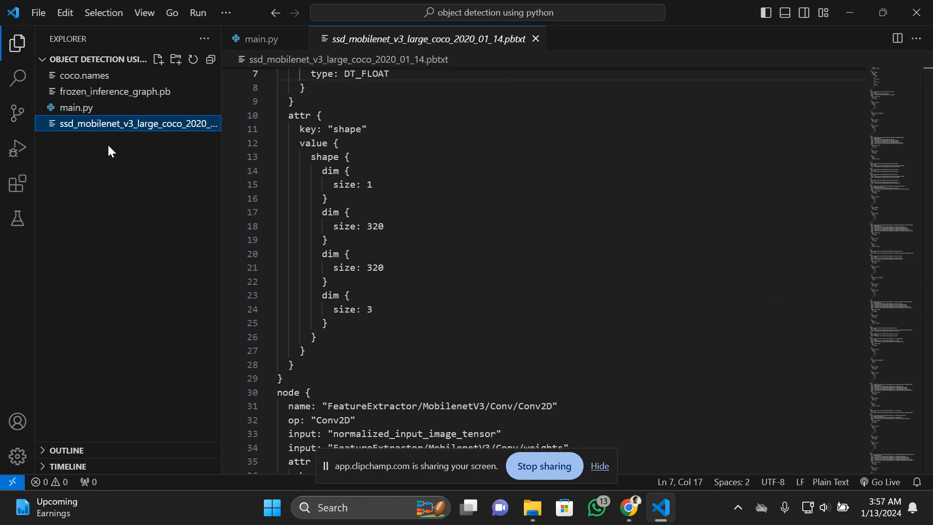
pyautogui.moveTo(451, 282)
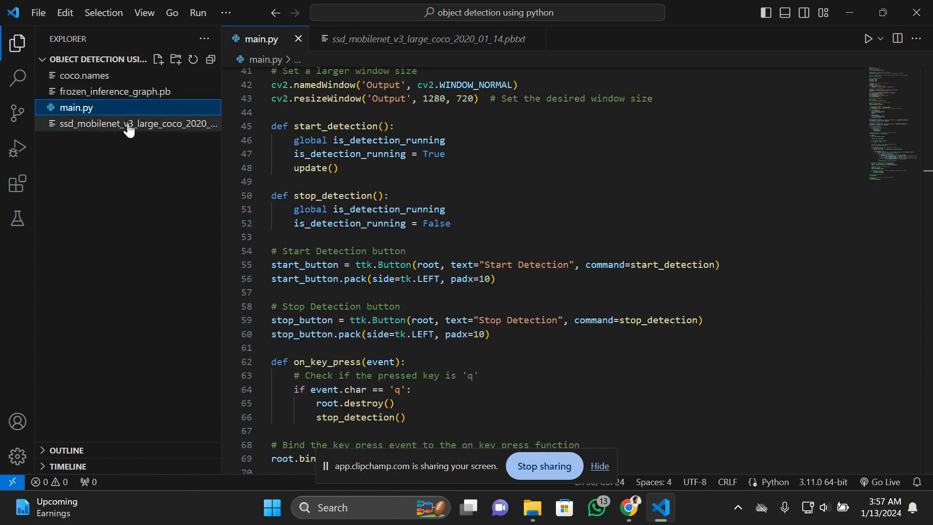
# Open coco.names, scroll through the class list, and switch back to main.py.
pyautogui.click(137, 124)
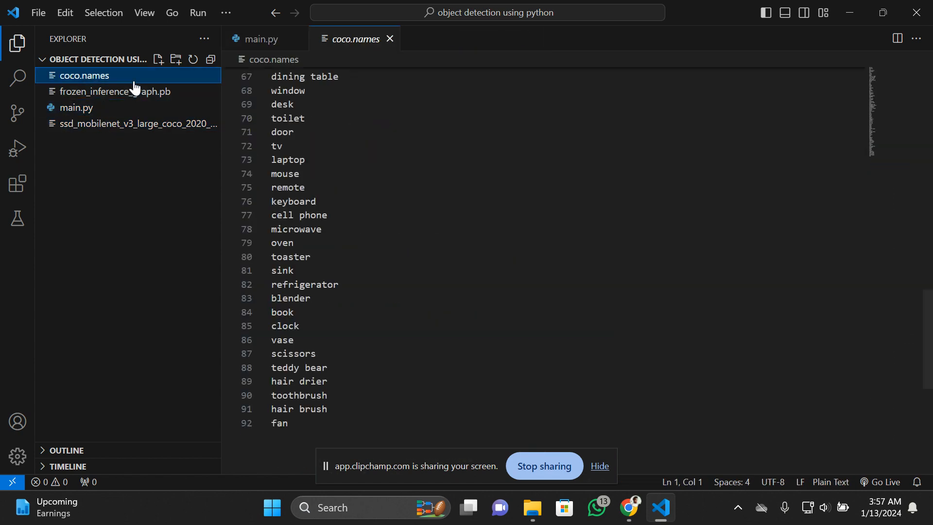
pyautogui.scroll(3)
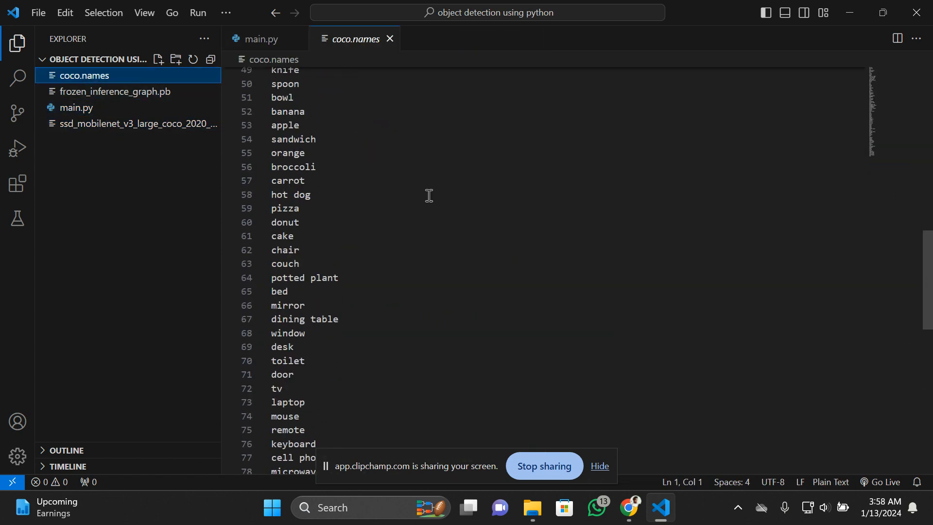
pyautogui.scroll(3)
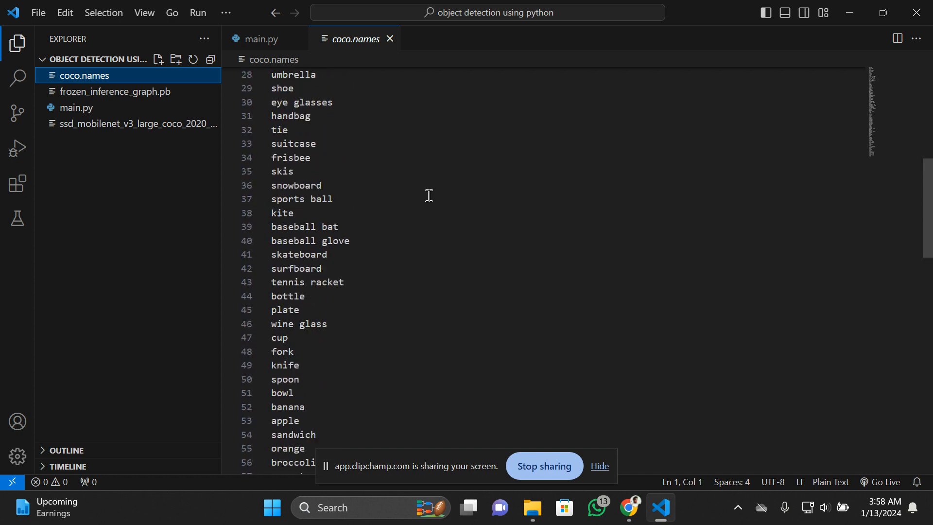
pyautogui.scroll(3)
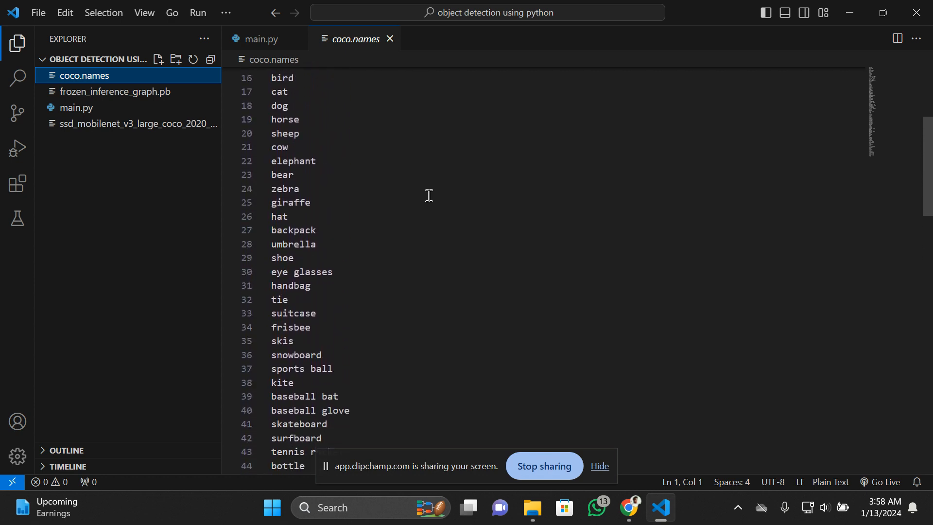
pyautogui.scroll(-3)
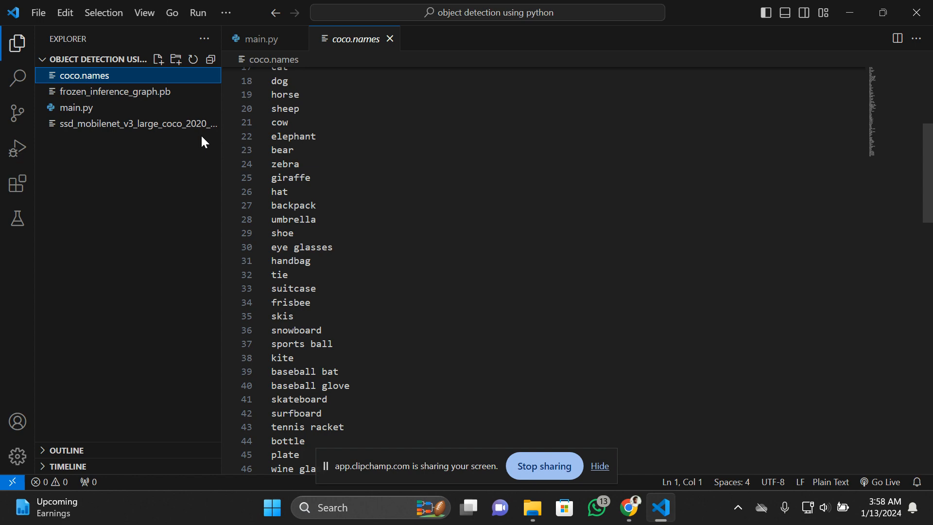
pyautogui.click(260, 39)
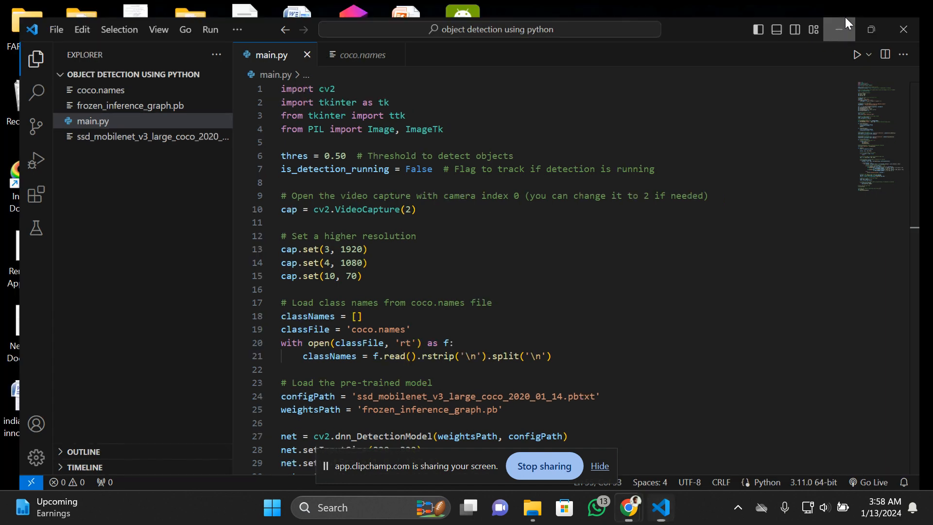
# Launch Iriun Webcam from the desktop, which reports no phone available.
pyautogui.click(839, 29)
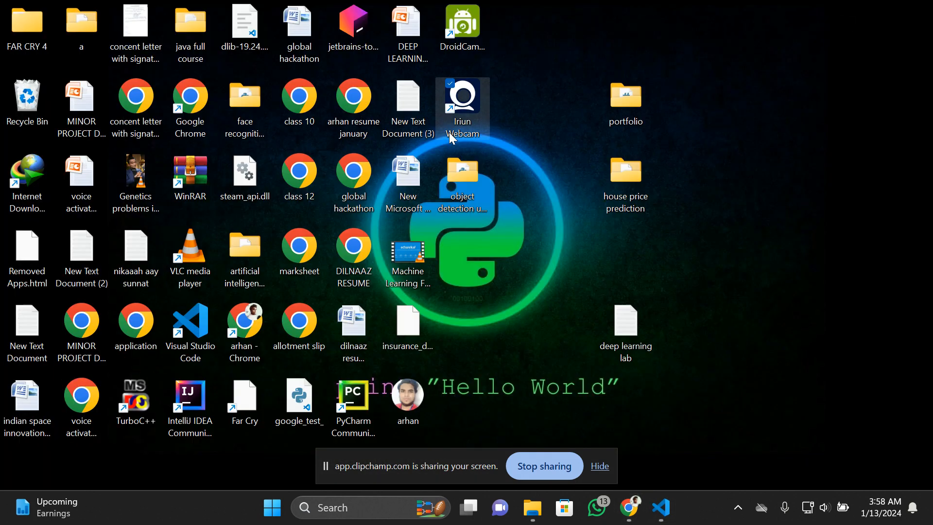
pyautogui.doubleClick(462, 98)
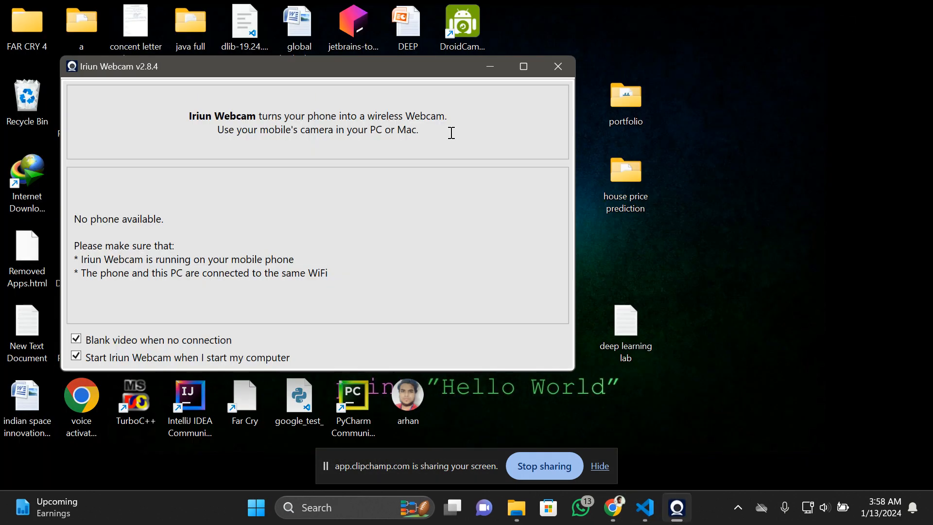
pyautogui.moveTo(592, 169)
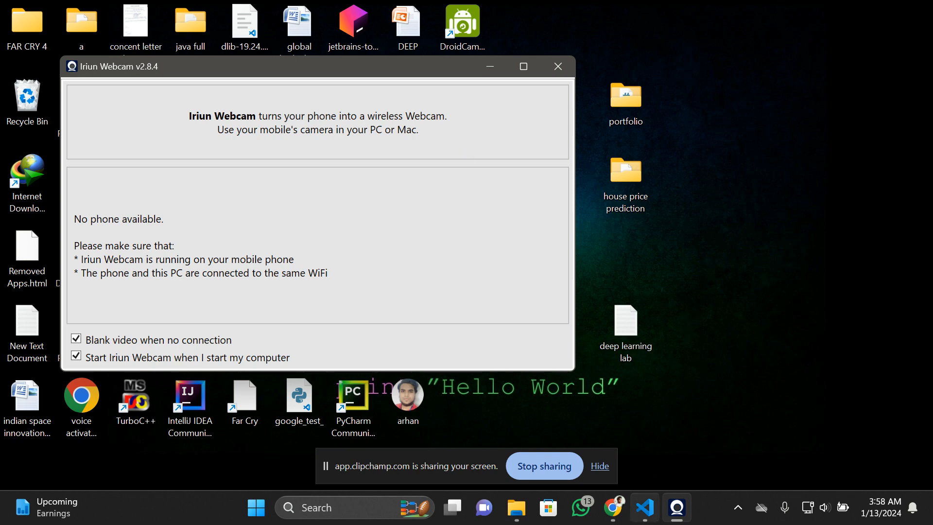
# Restore VS Code from the taskbar and run main.py to open the Object Detection App.
pyautogui.click(642, 508)
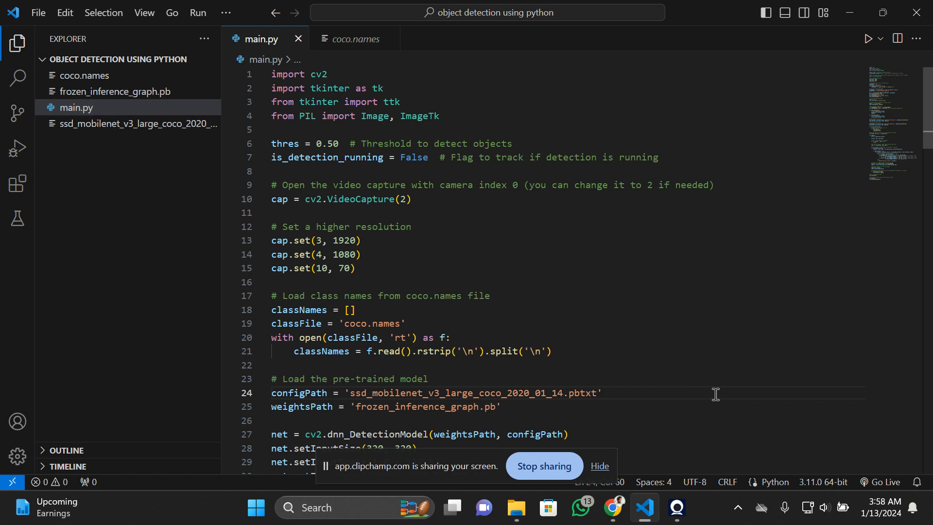
pyautogui.moveTo(869, 38)
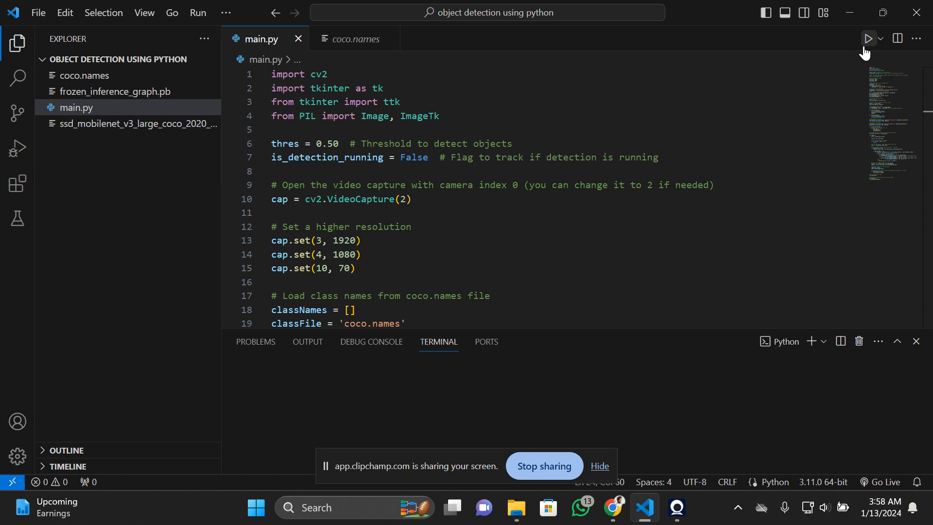
pyautogui.click(867, 38)
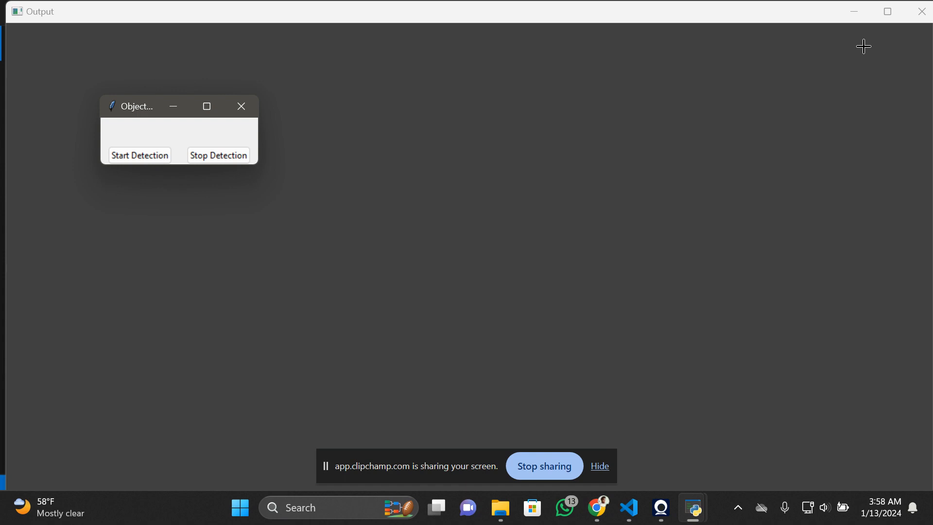
# Start detection so the apple is labelled with its confidence score, then close the app.
pyautogui.click(139, 156)
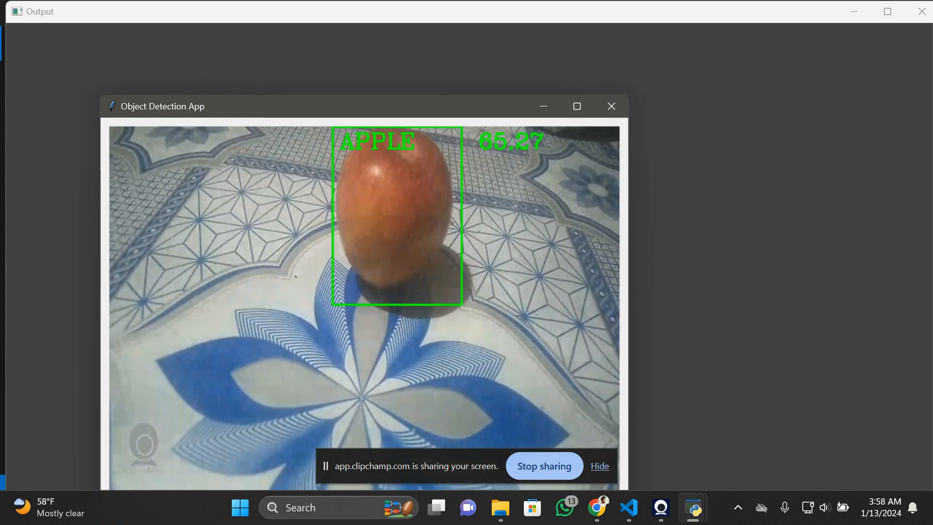
pyautogui.click(575, 106)
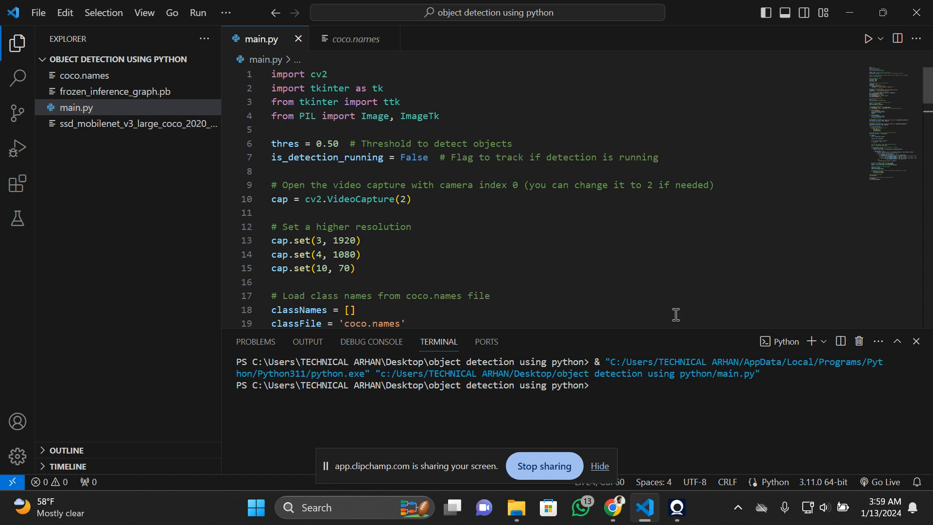
# Rerun main.py from VS Code to reopen the Object Detection window.
pyautogui.click(340, 143)
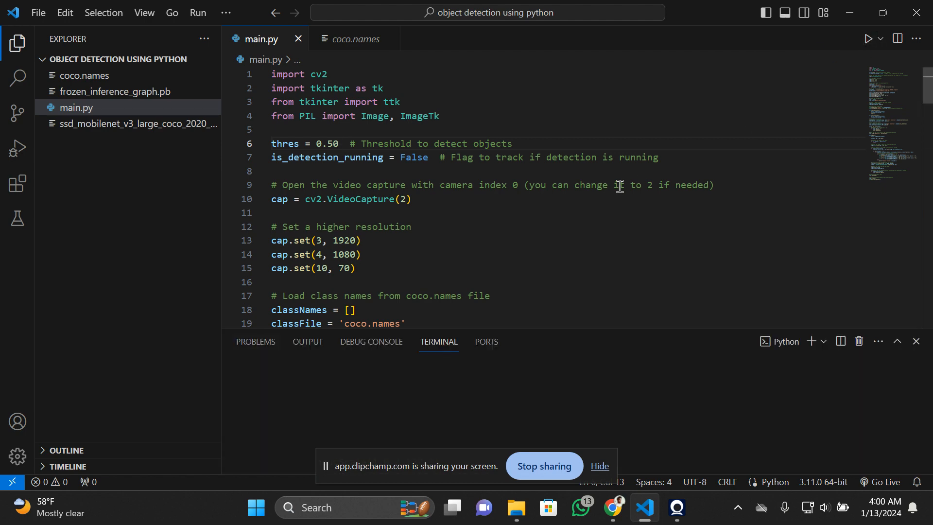
pyautogui.click(867, 38)
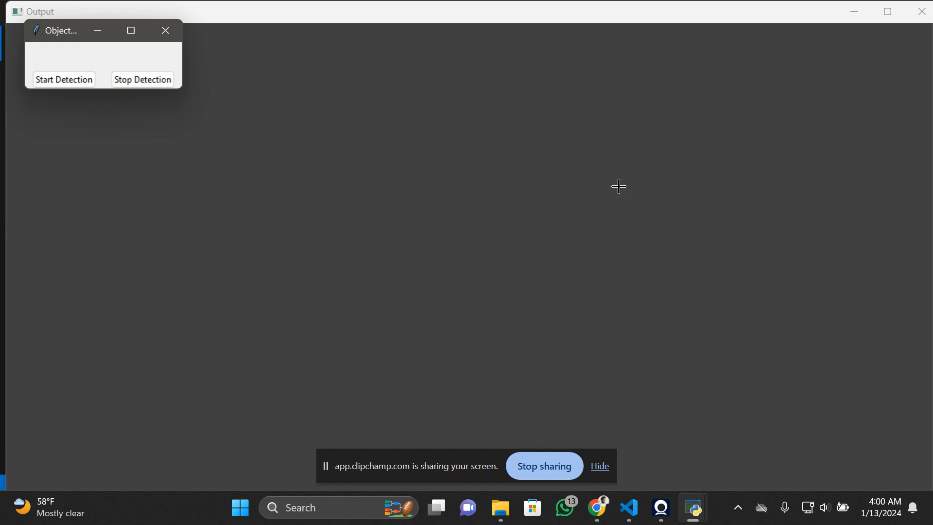
# Close the relaunched Object Detection window and return focus to main.py.
pyautogui.click(64, 79)
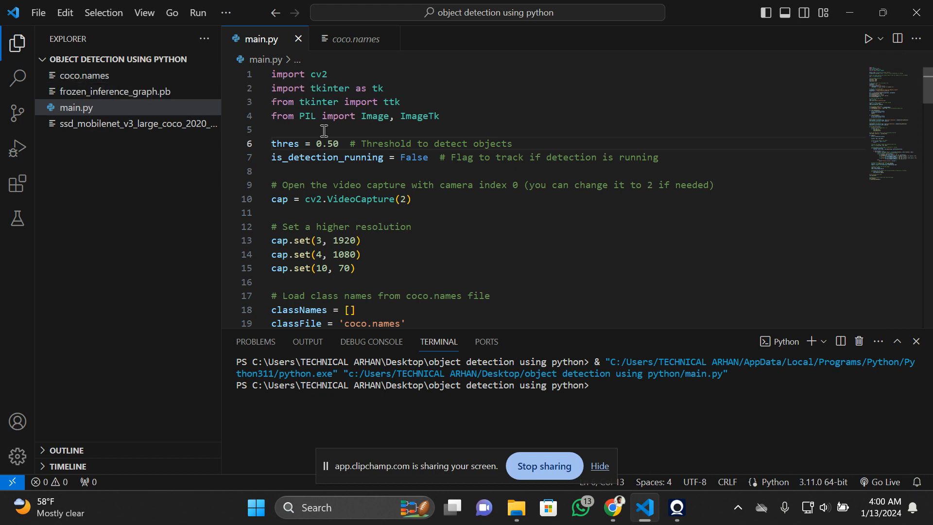
pyautogui.click(504, 213)
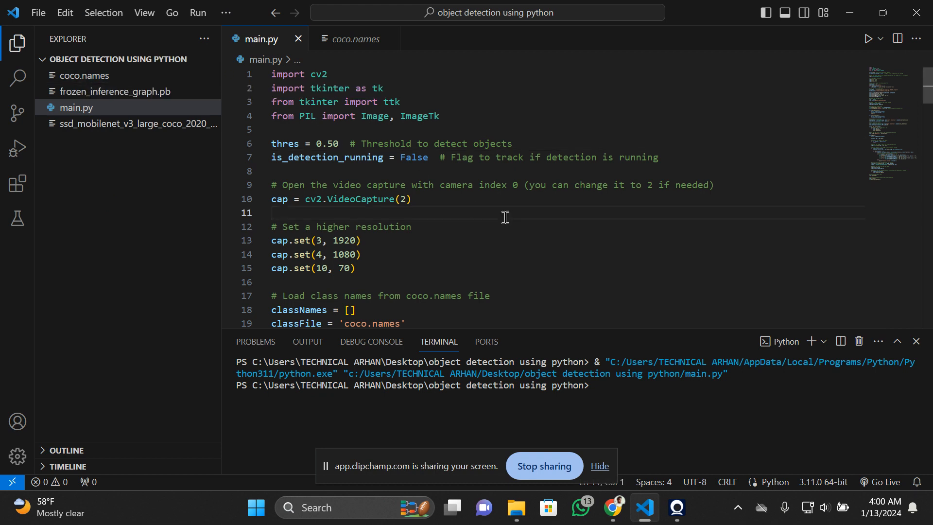